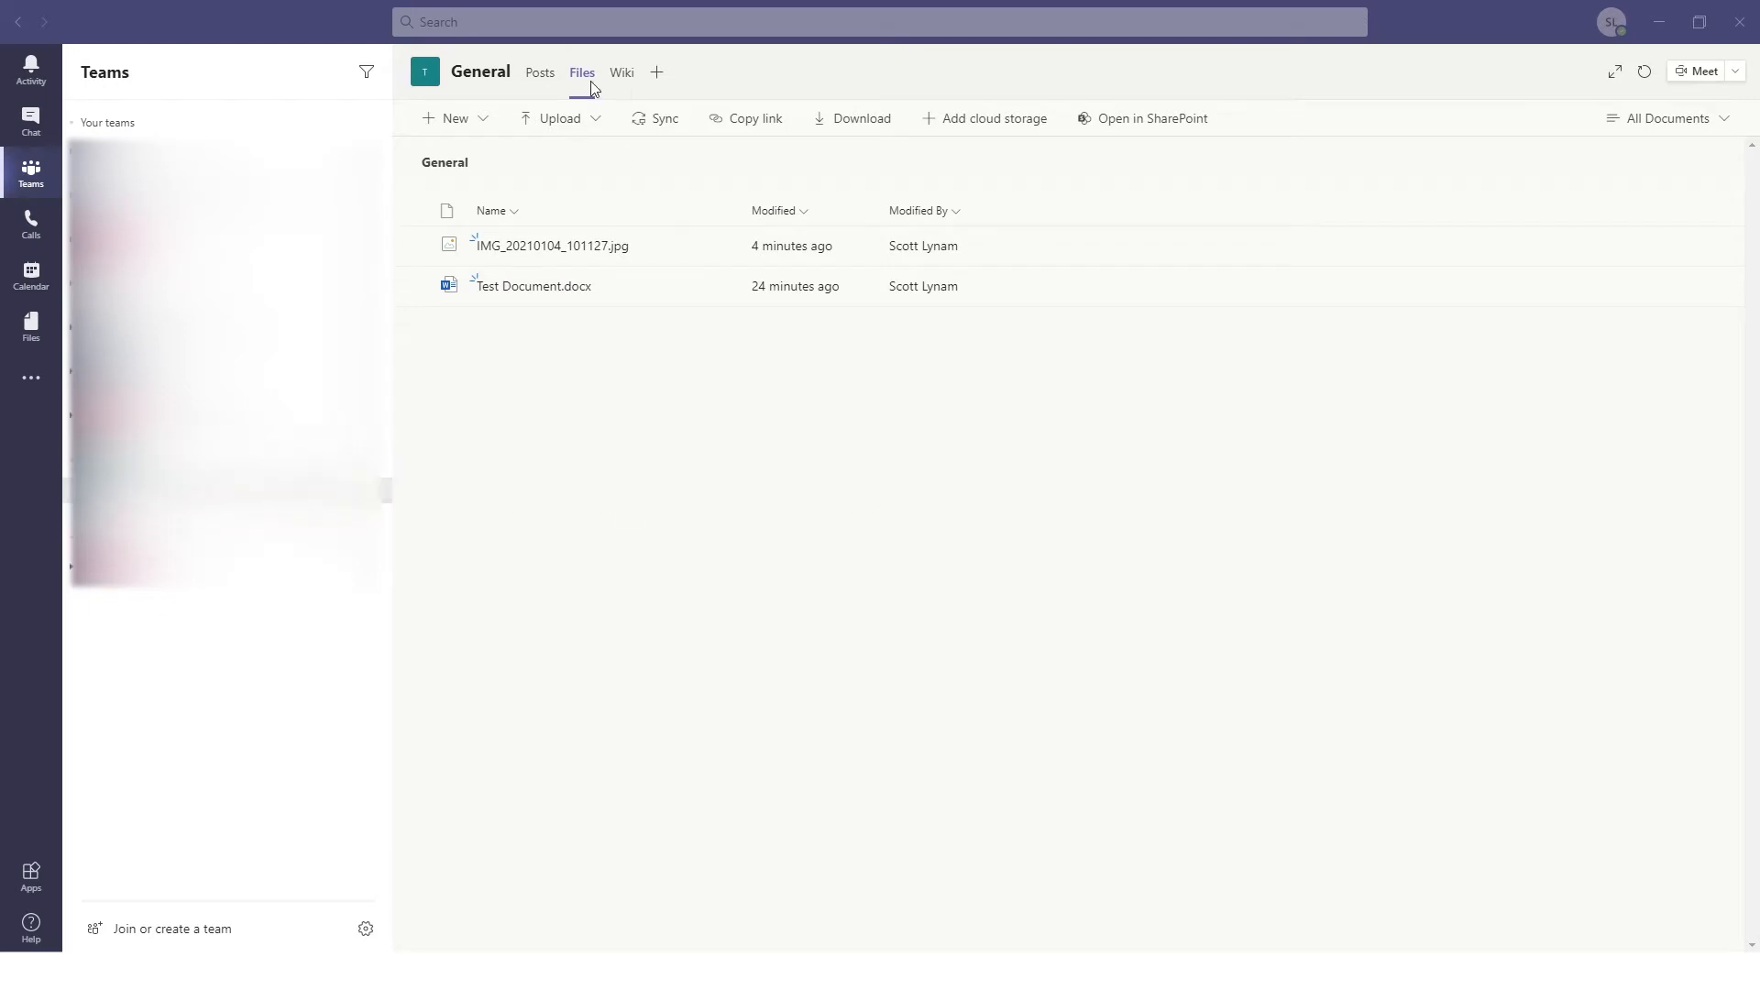
- Search Teams for 070292
click(879, 21)
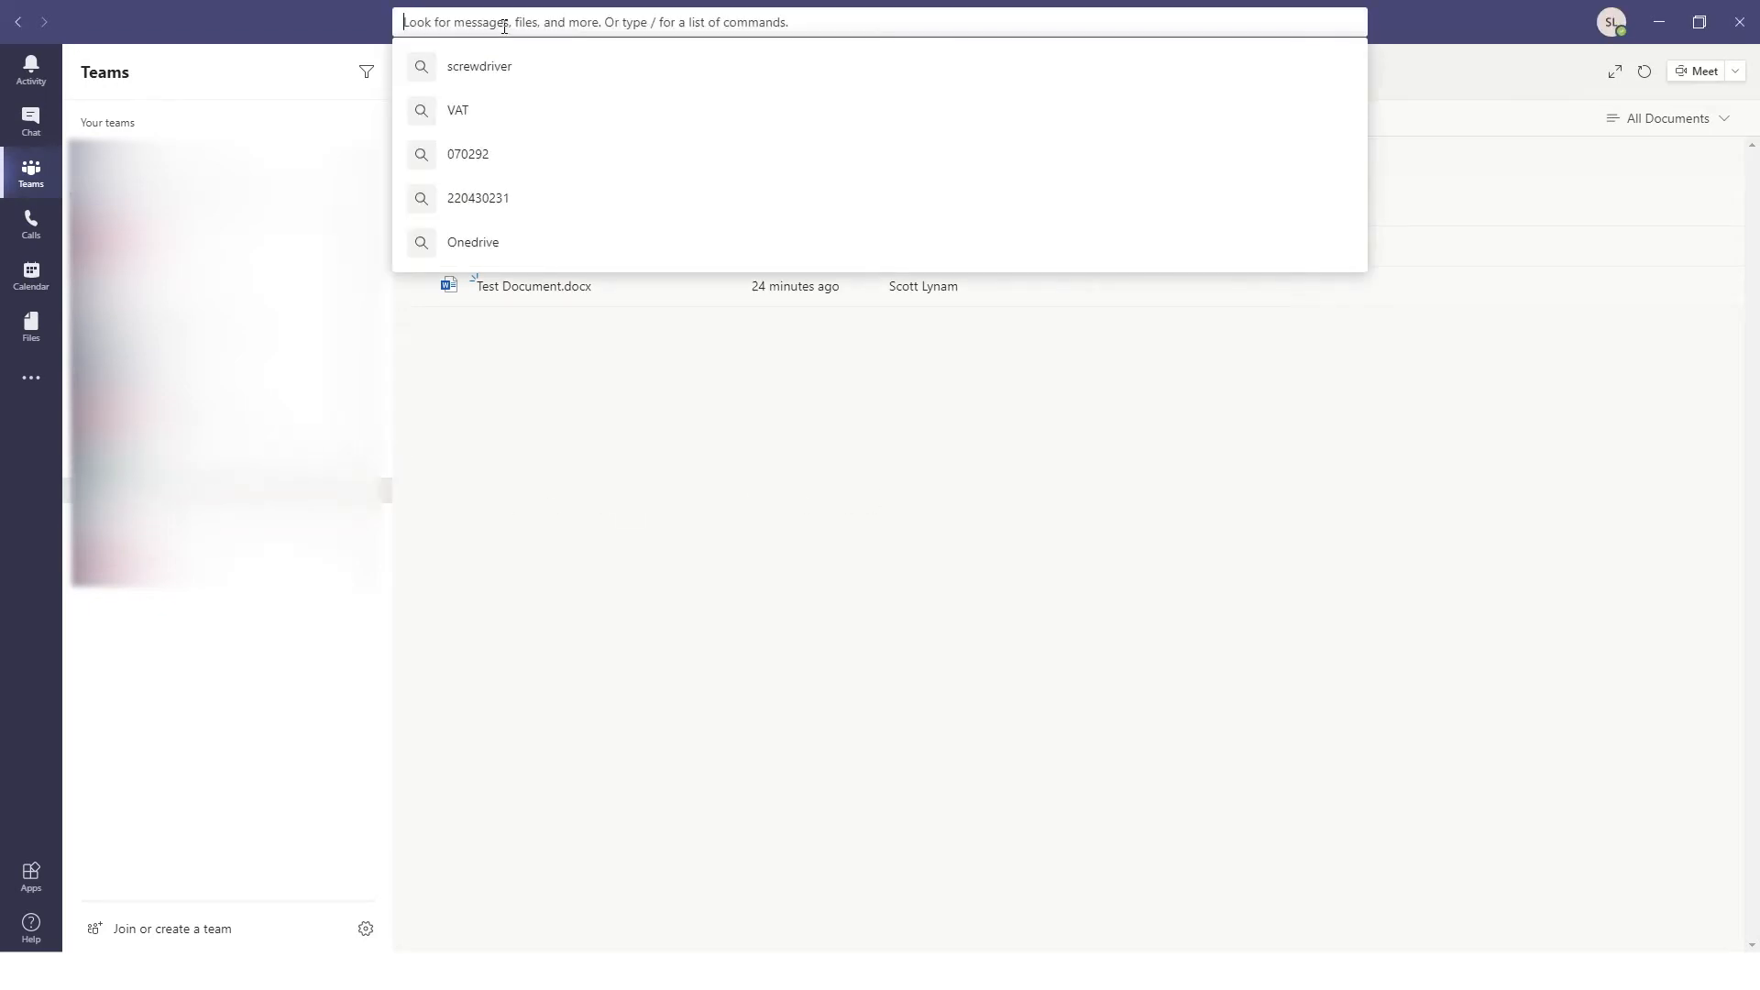
text(070292)
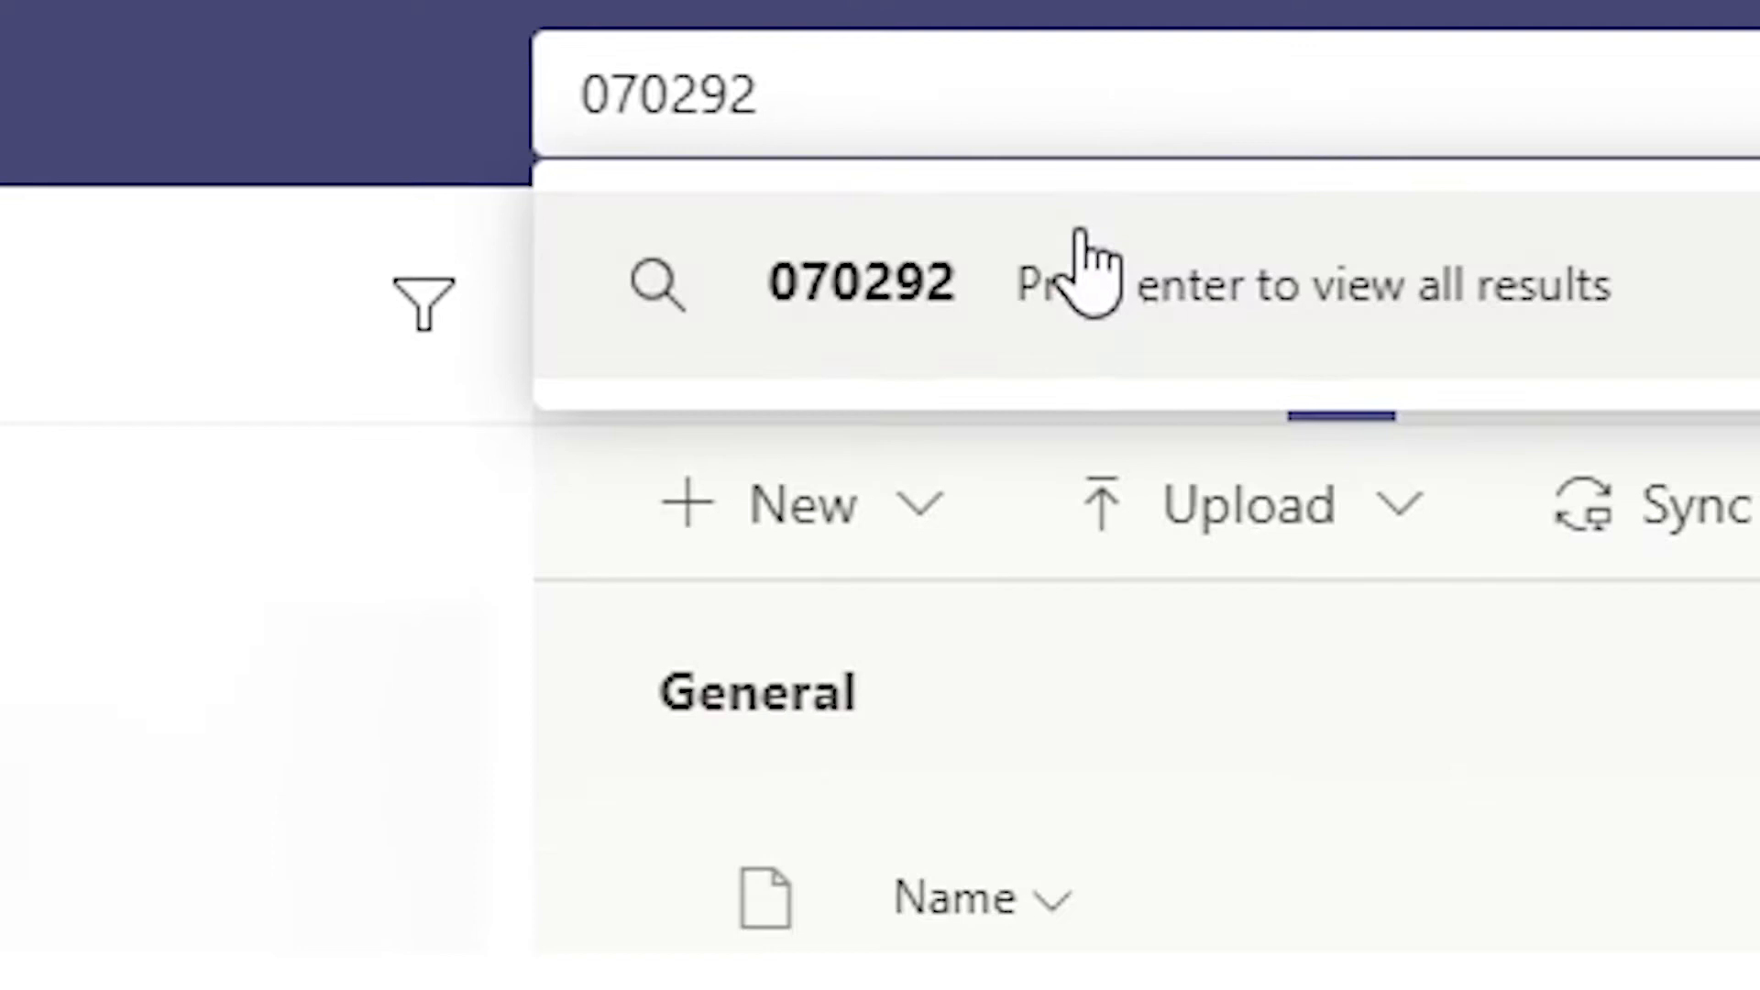
key(Enter)
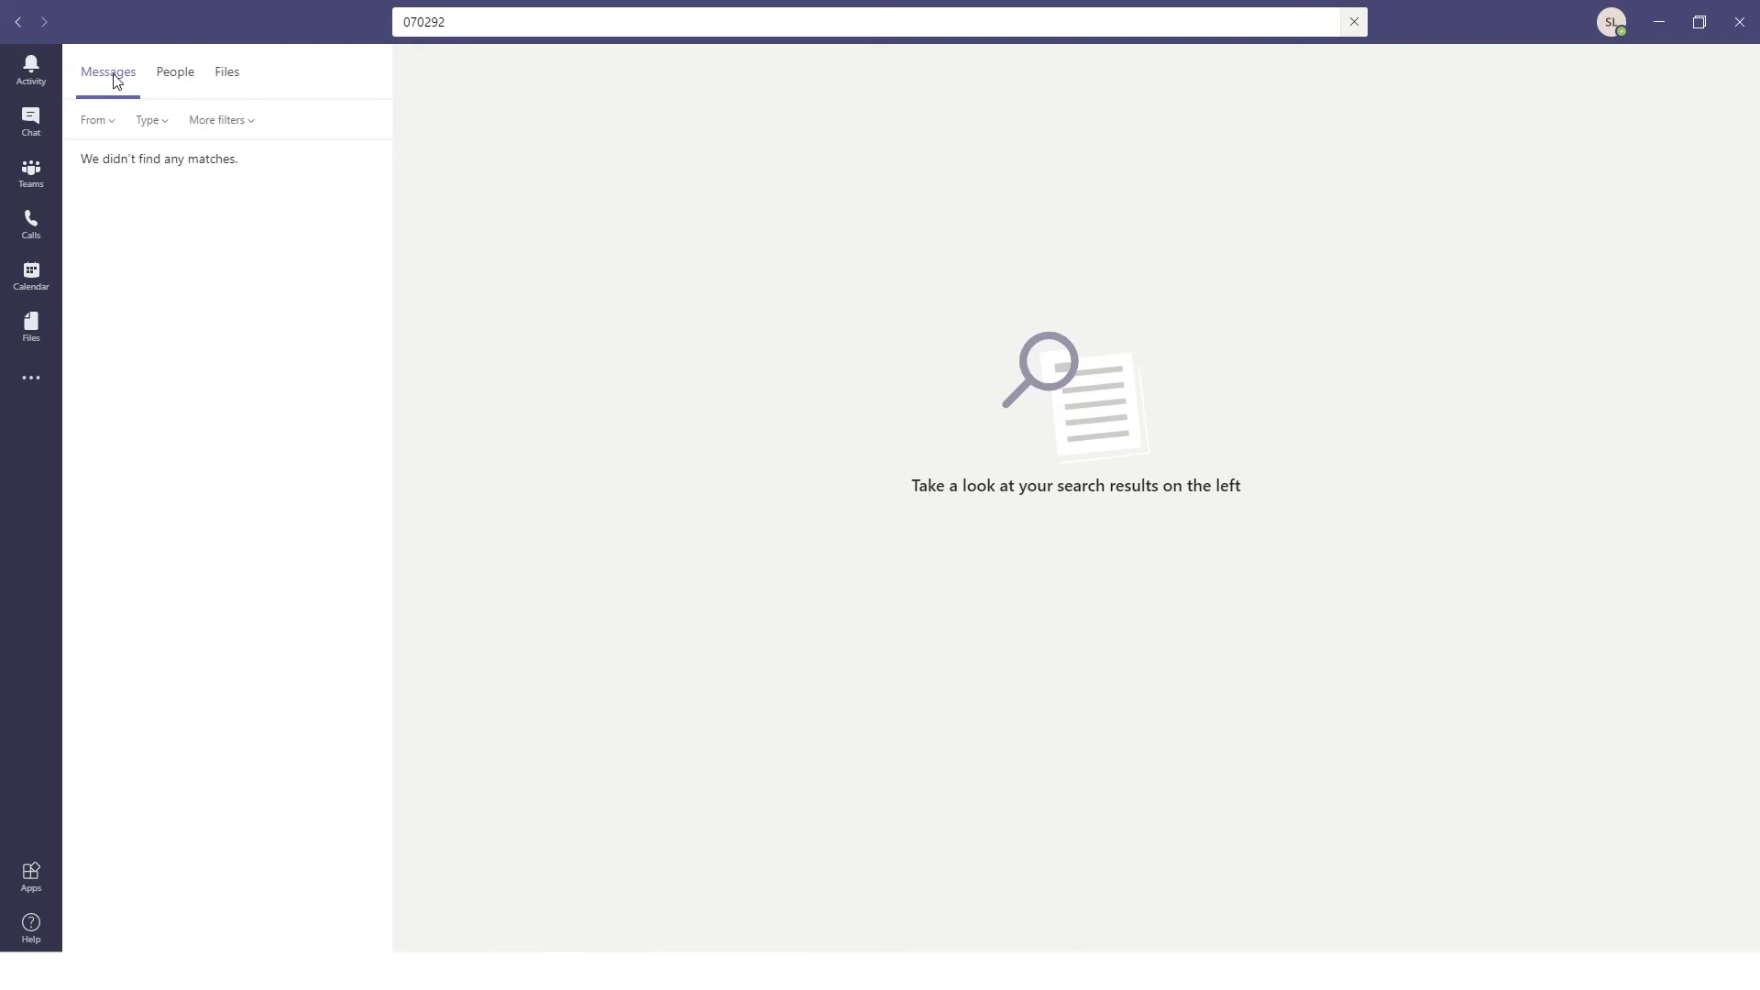
- Switch the 070292 results to Files, listing Test Document.docx
click(226, 71)
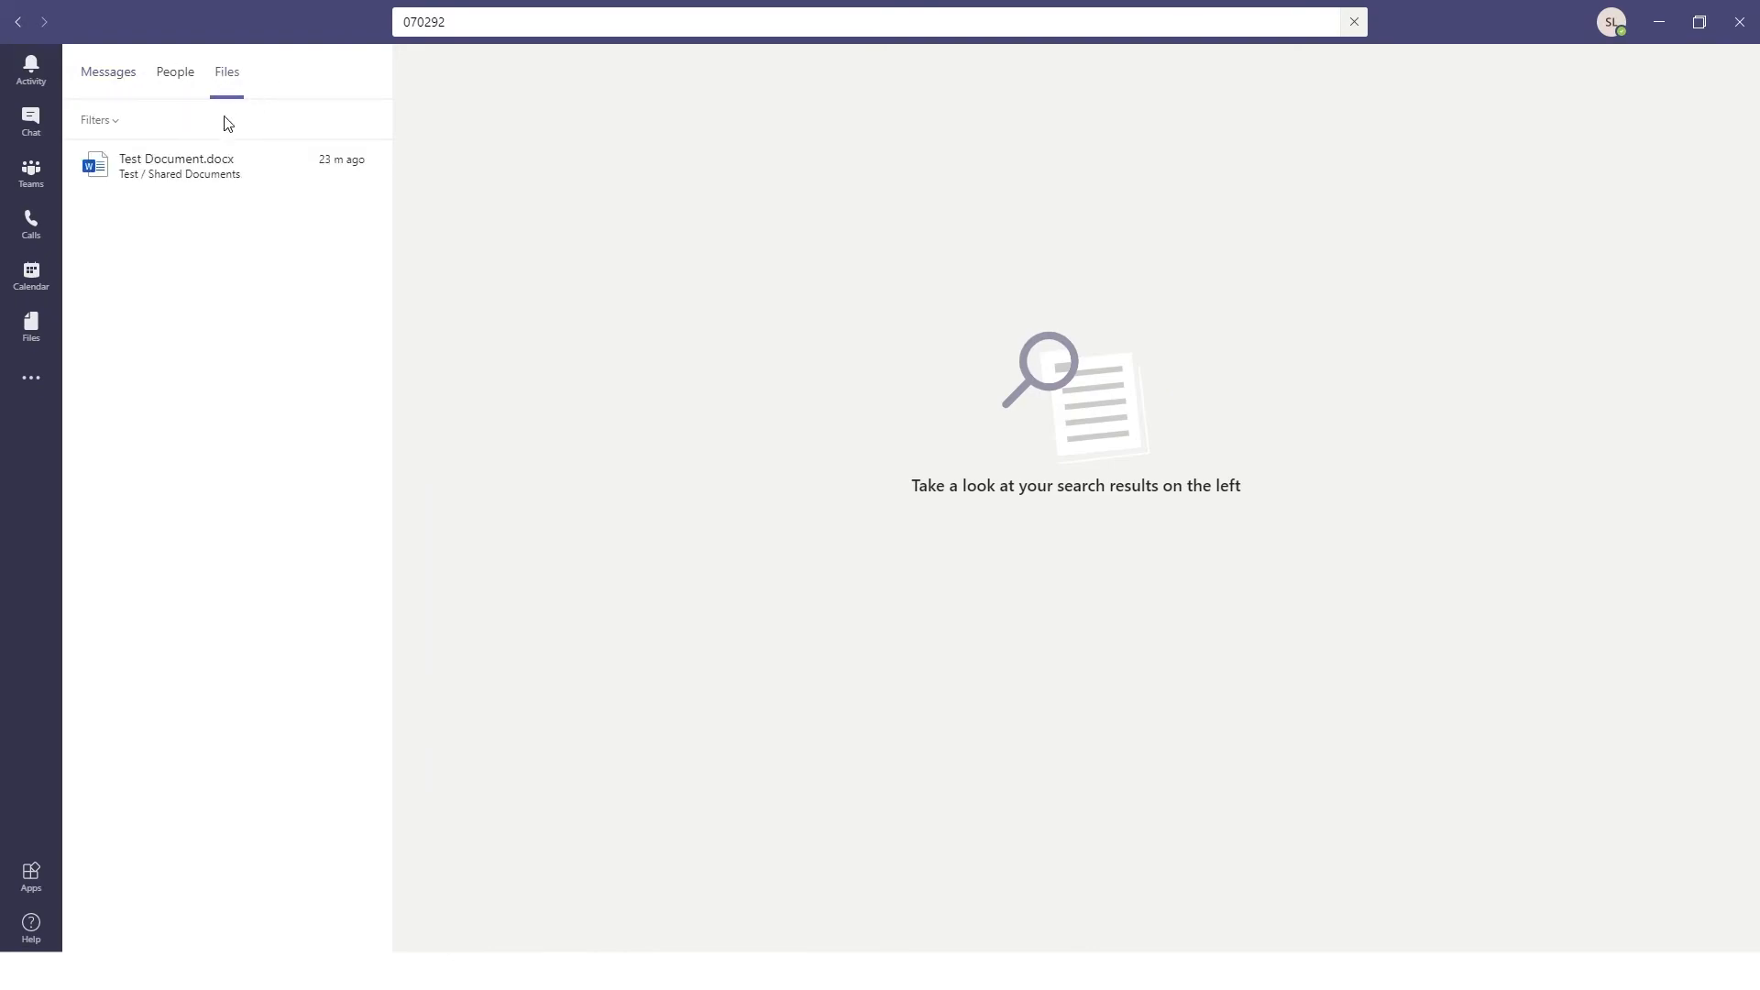
click(96, 120)
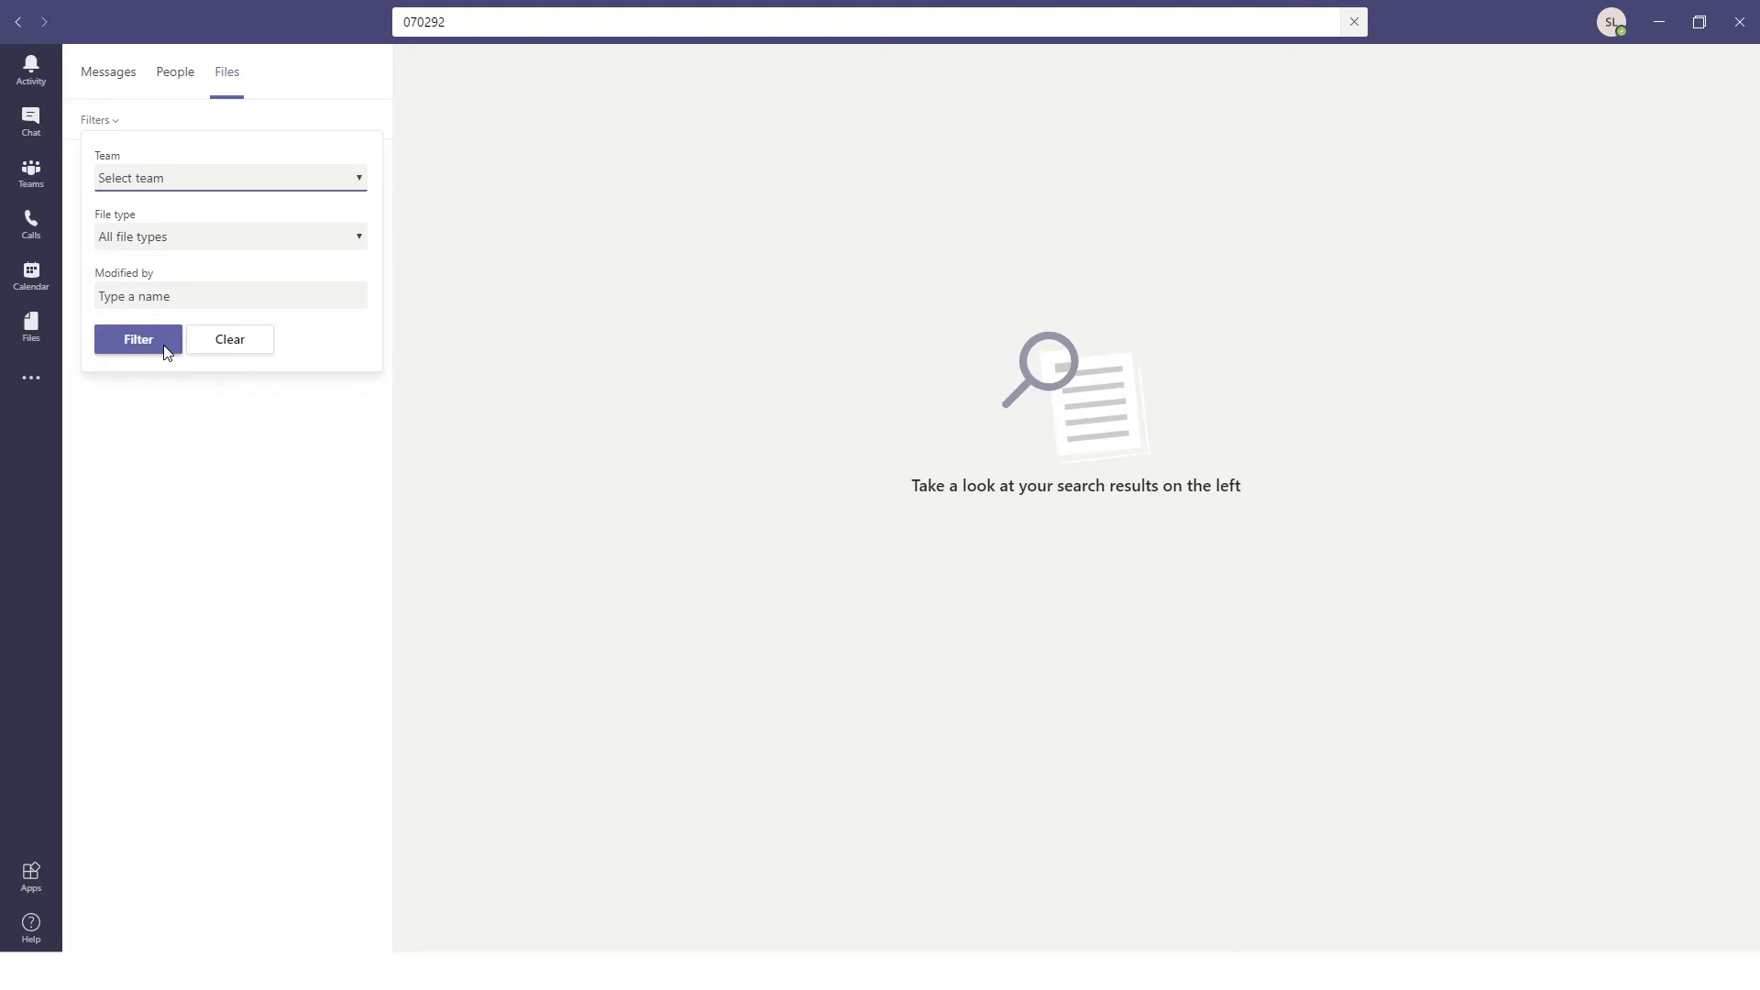
- Filter the file results to the Test team
click(229, 177)
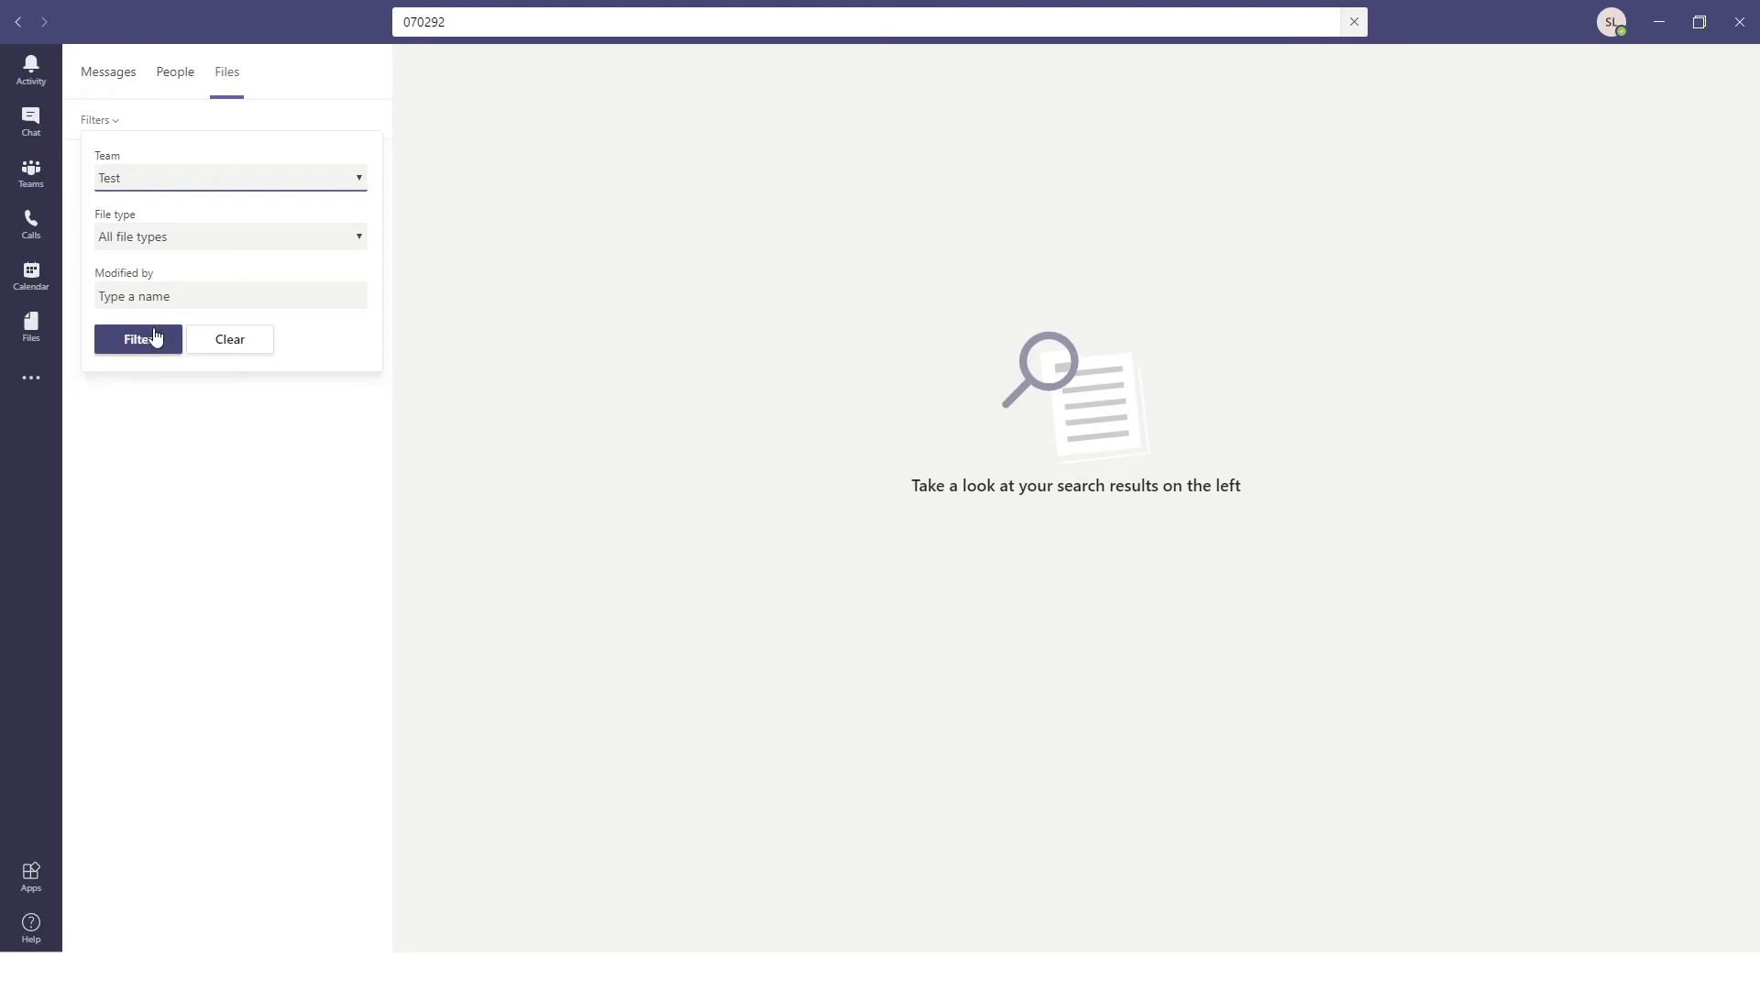
click(138, 340)
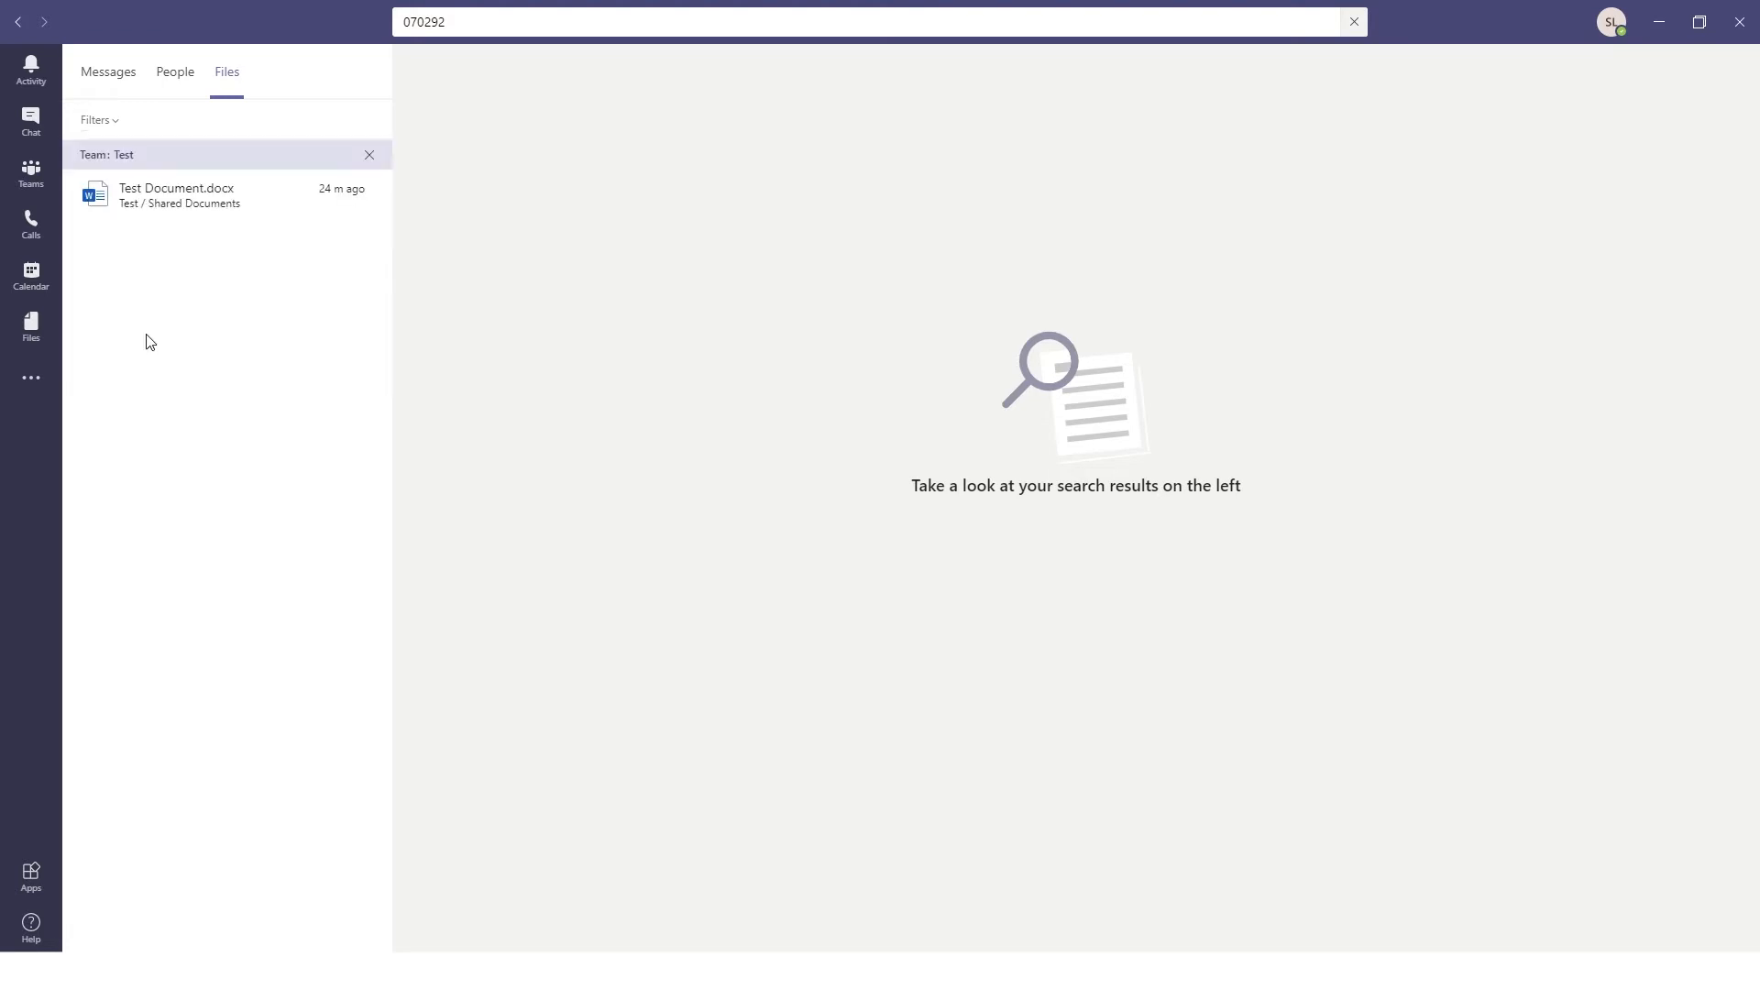
mouse_move(196, 213)
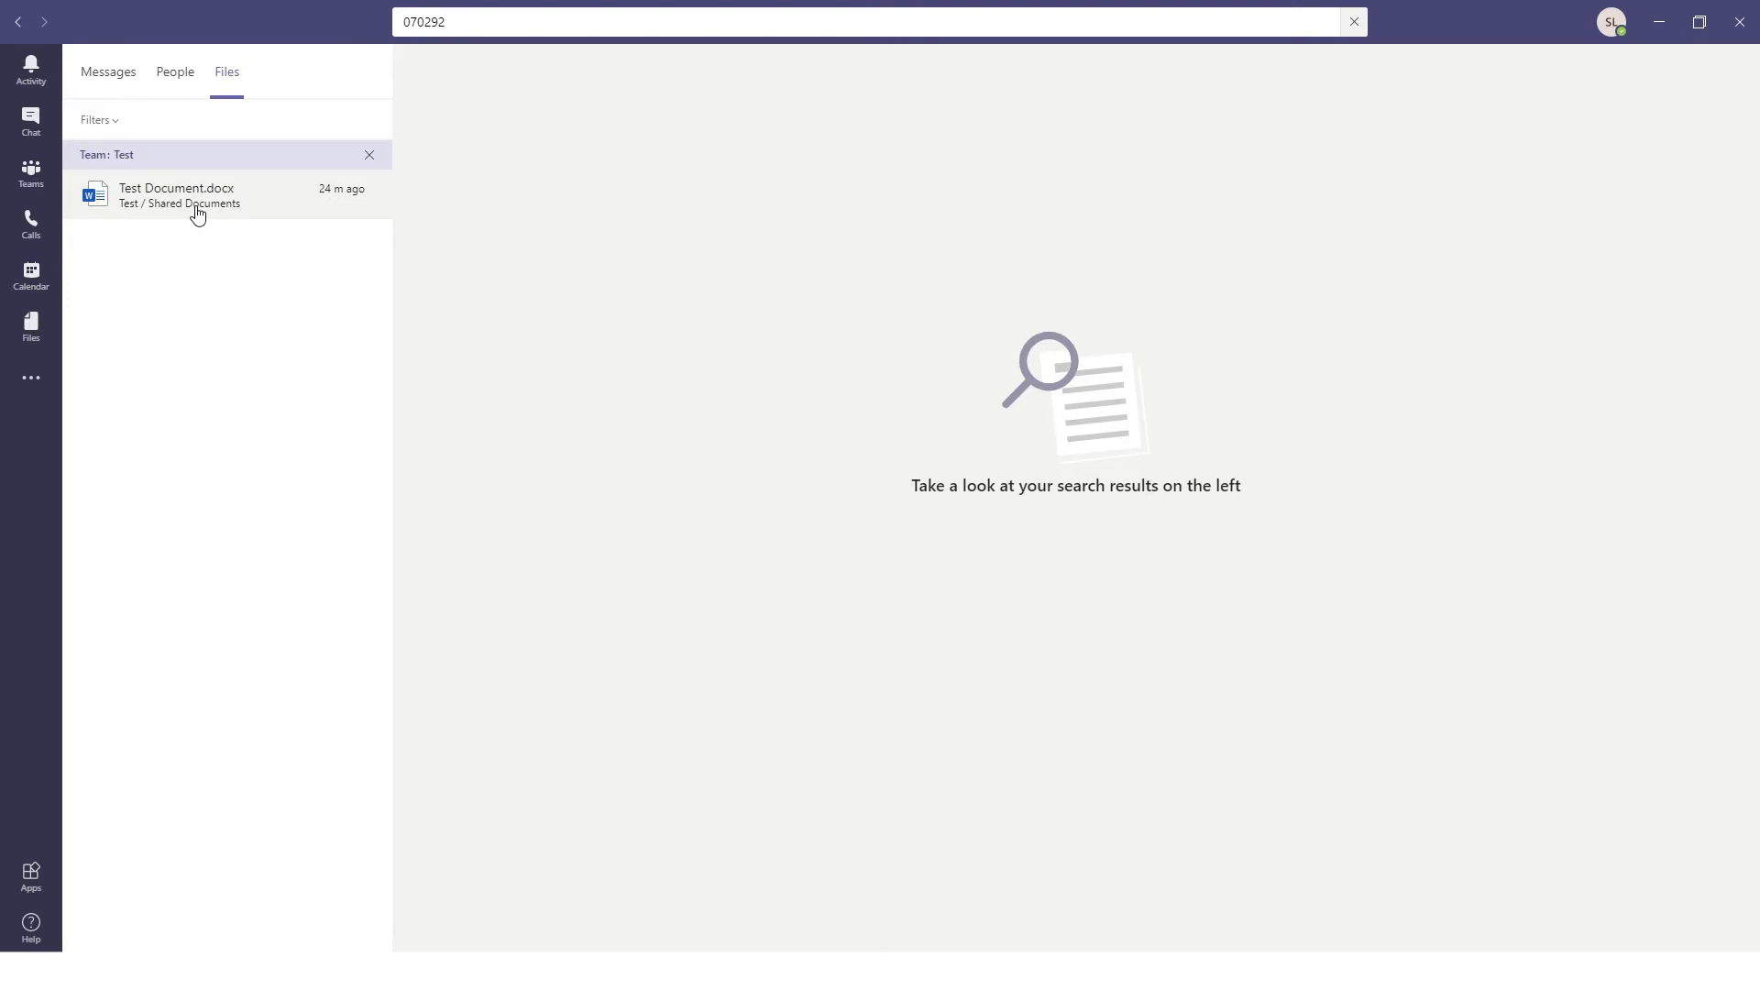
mouse_move(399, 57)
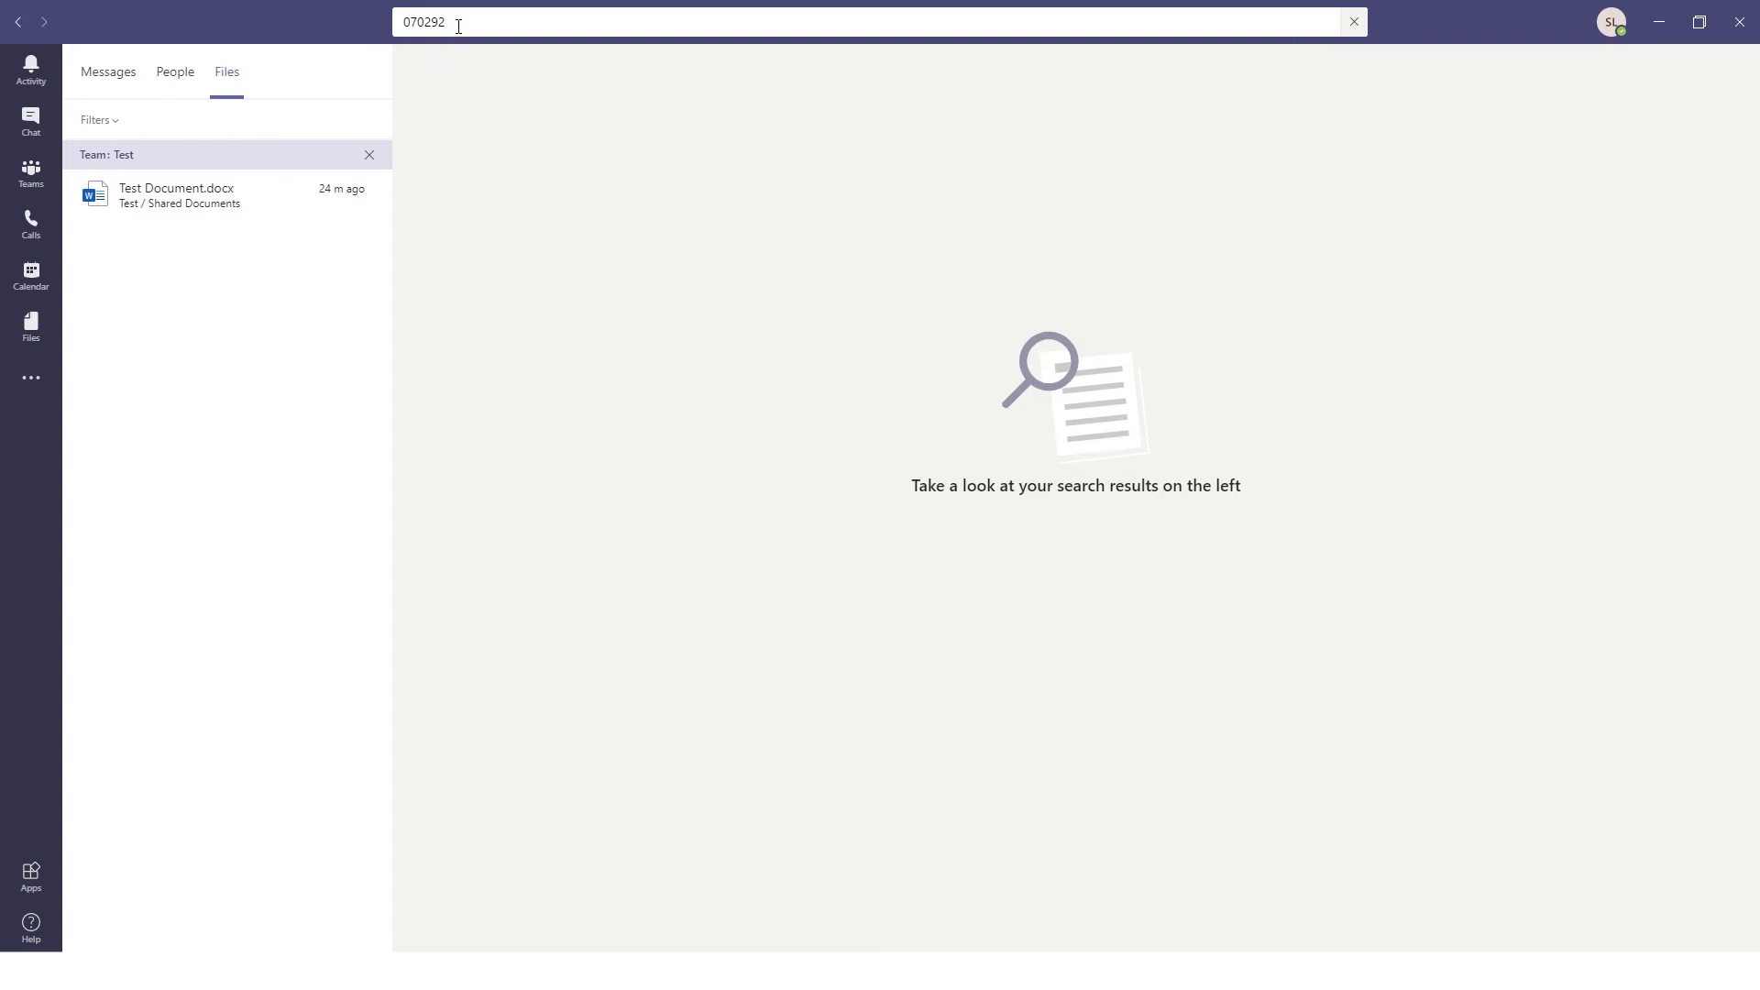
mouse_move(292, 215)
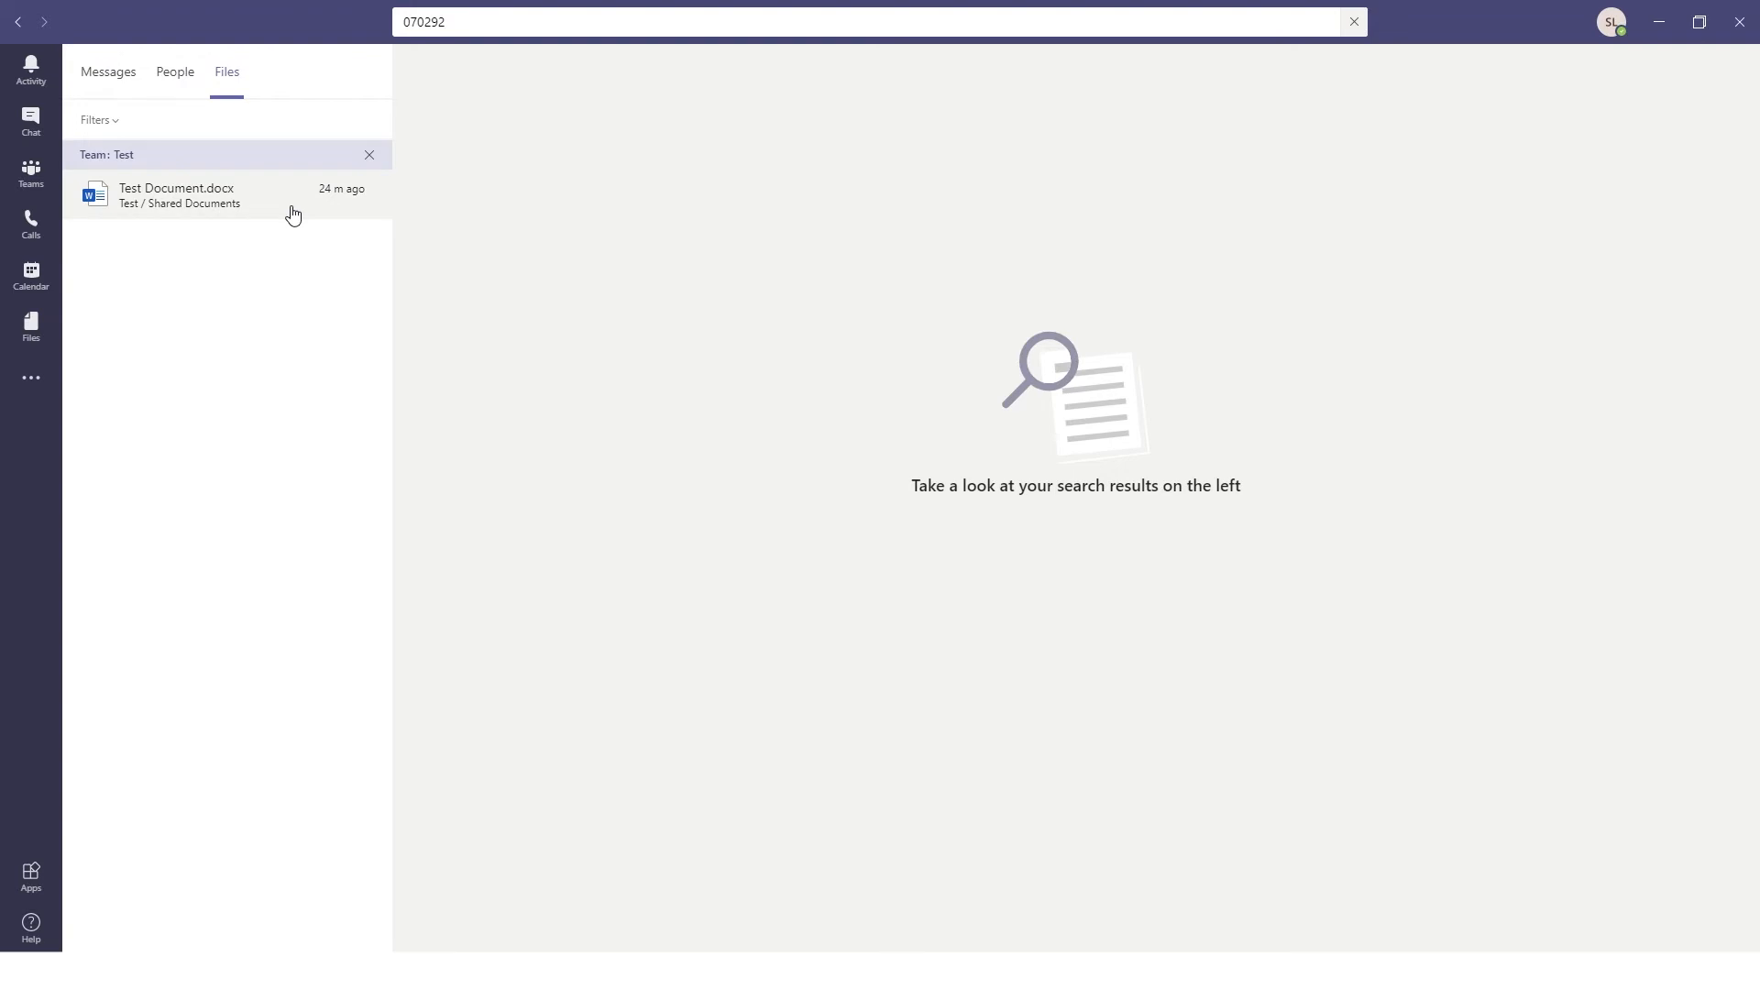
- Open Test Document.docx to see 070292 in its contents
click(176, 195)
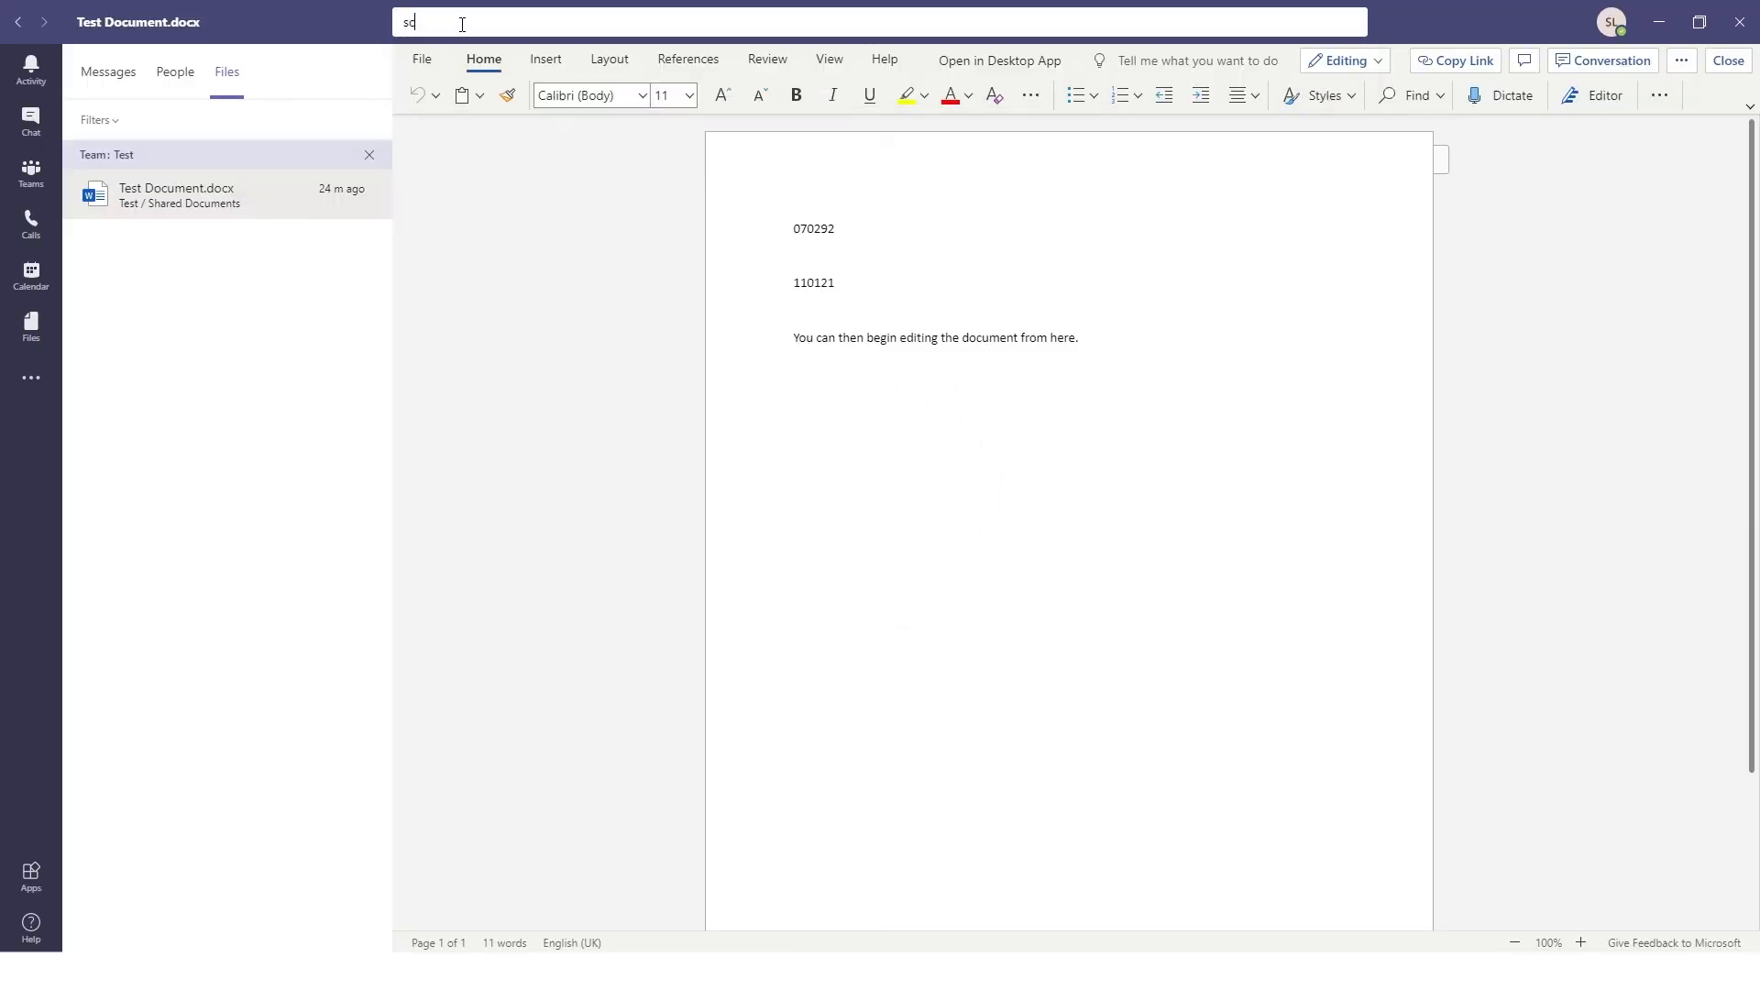
- Search the Test team's files for 'screwdriver'
text(screwdriver)
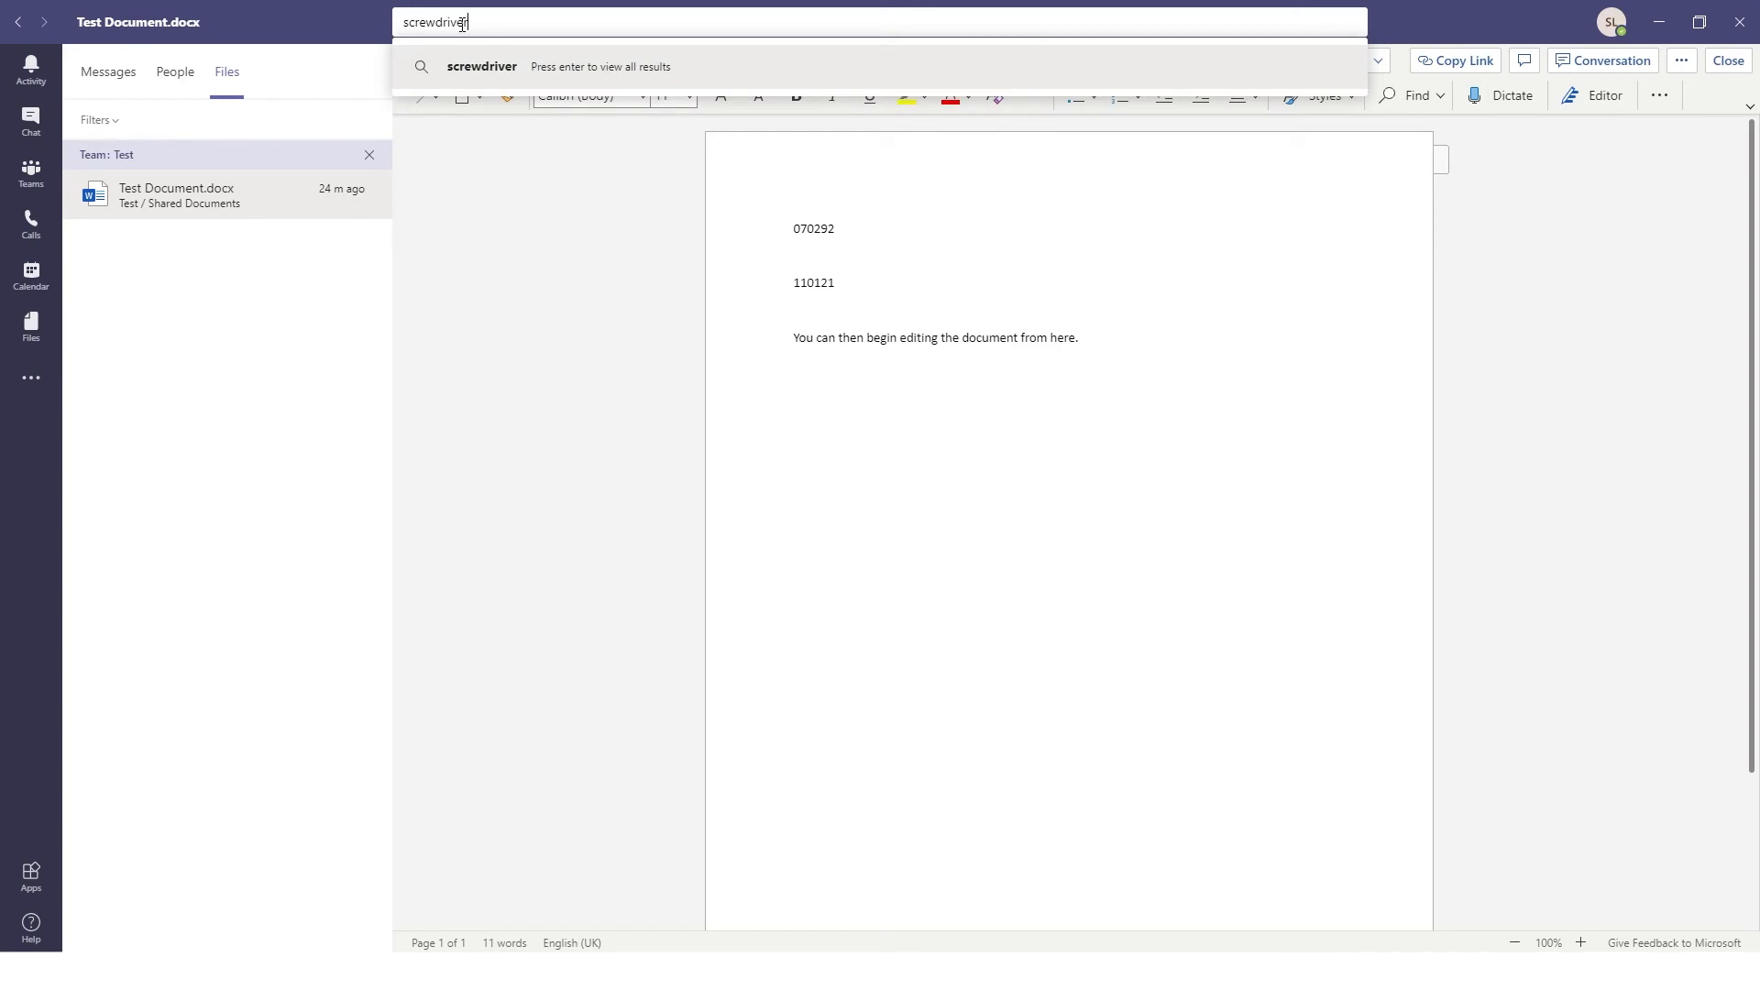
key(enter)
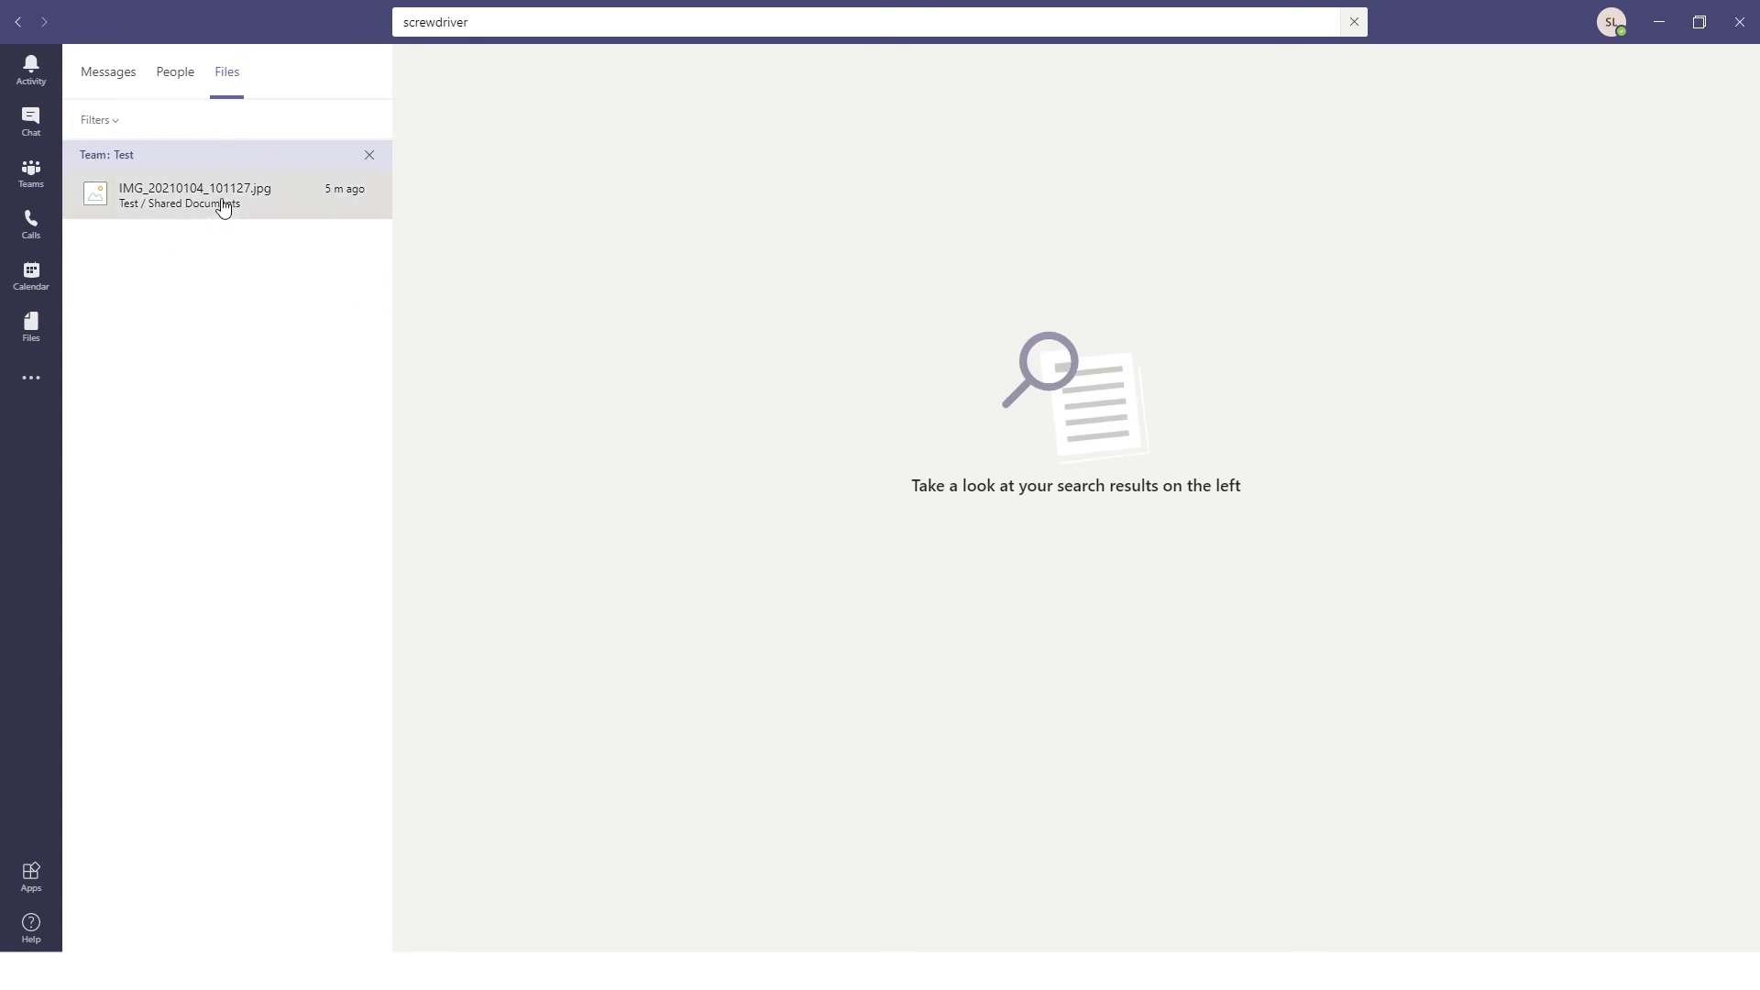
- Open the IMG_20210104_101127.jpg screwdriver photo and search for 'ferrex'
click(194, 187)
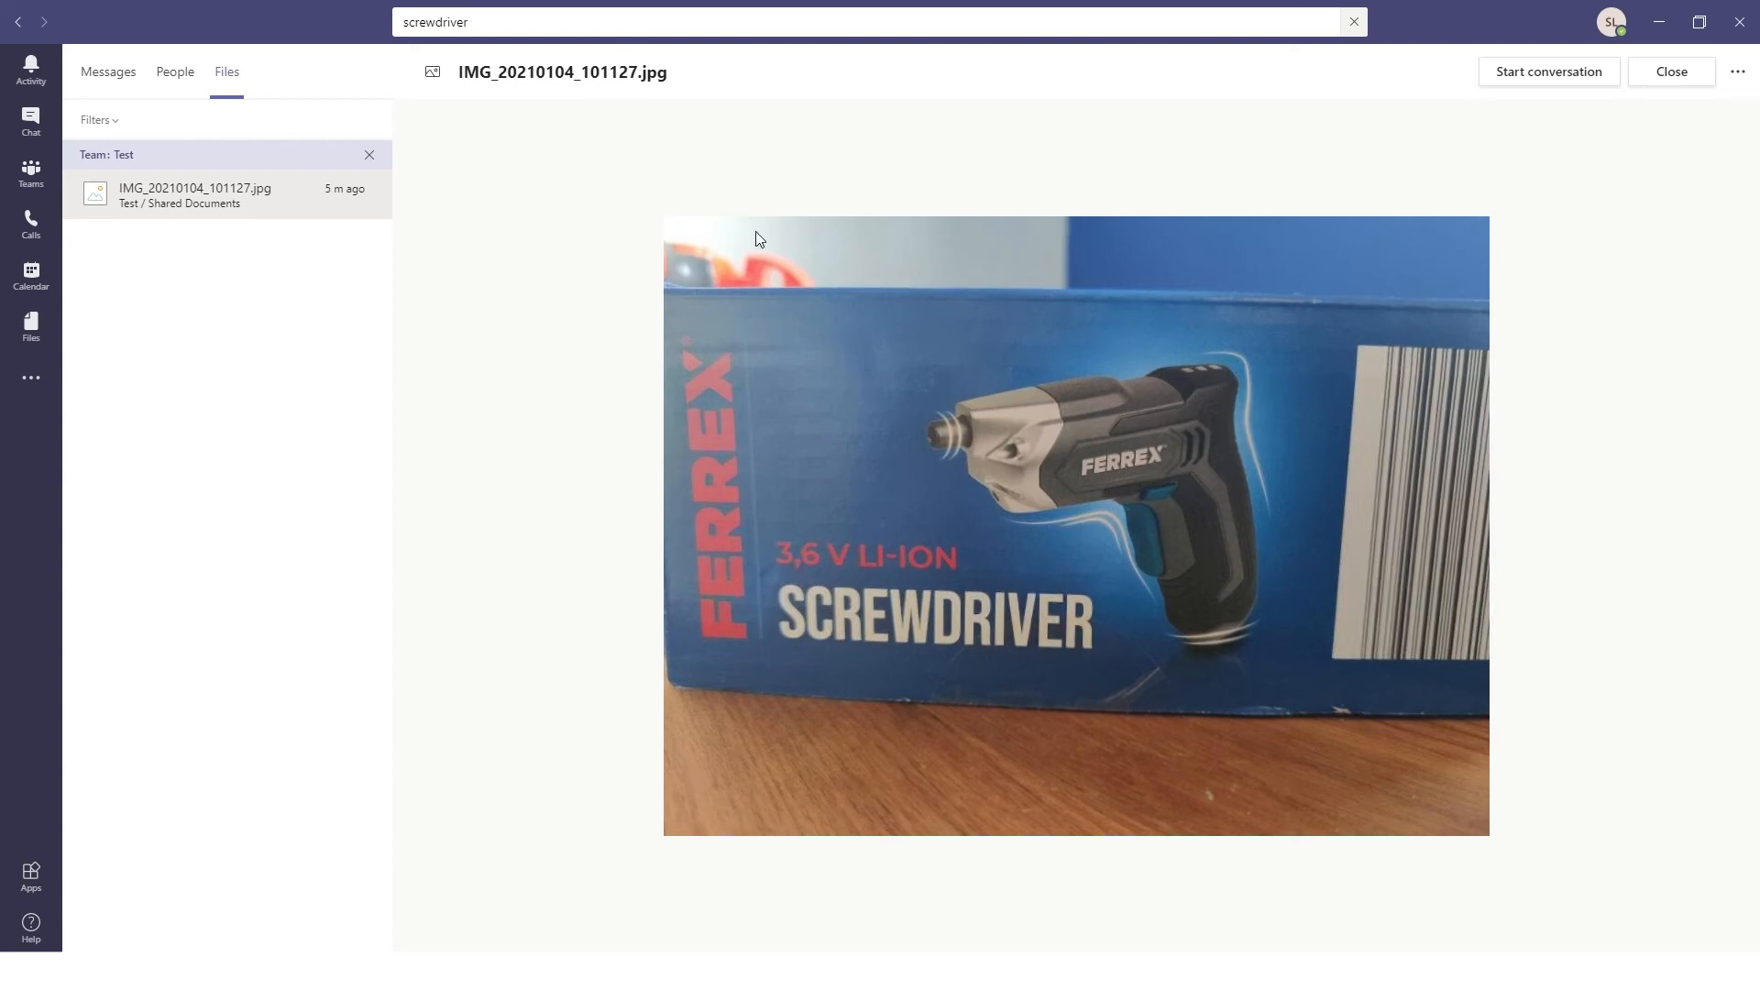
text(ferrex)
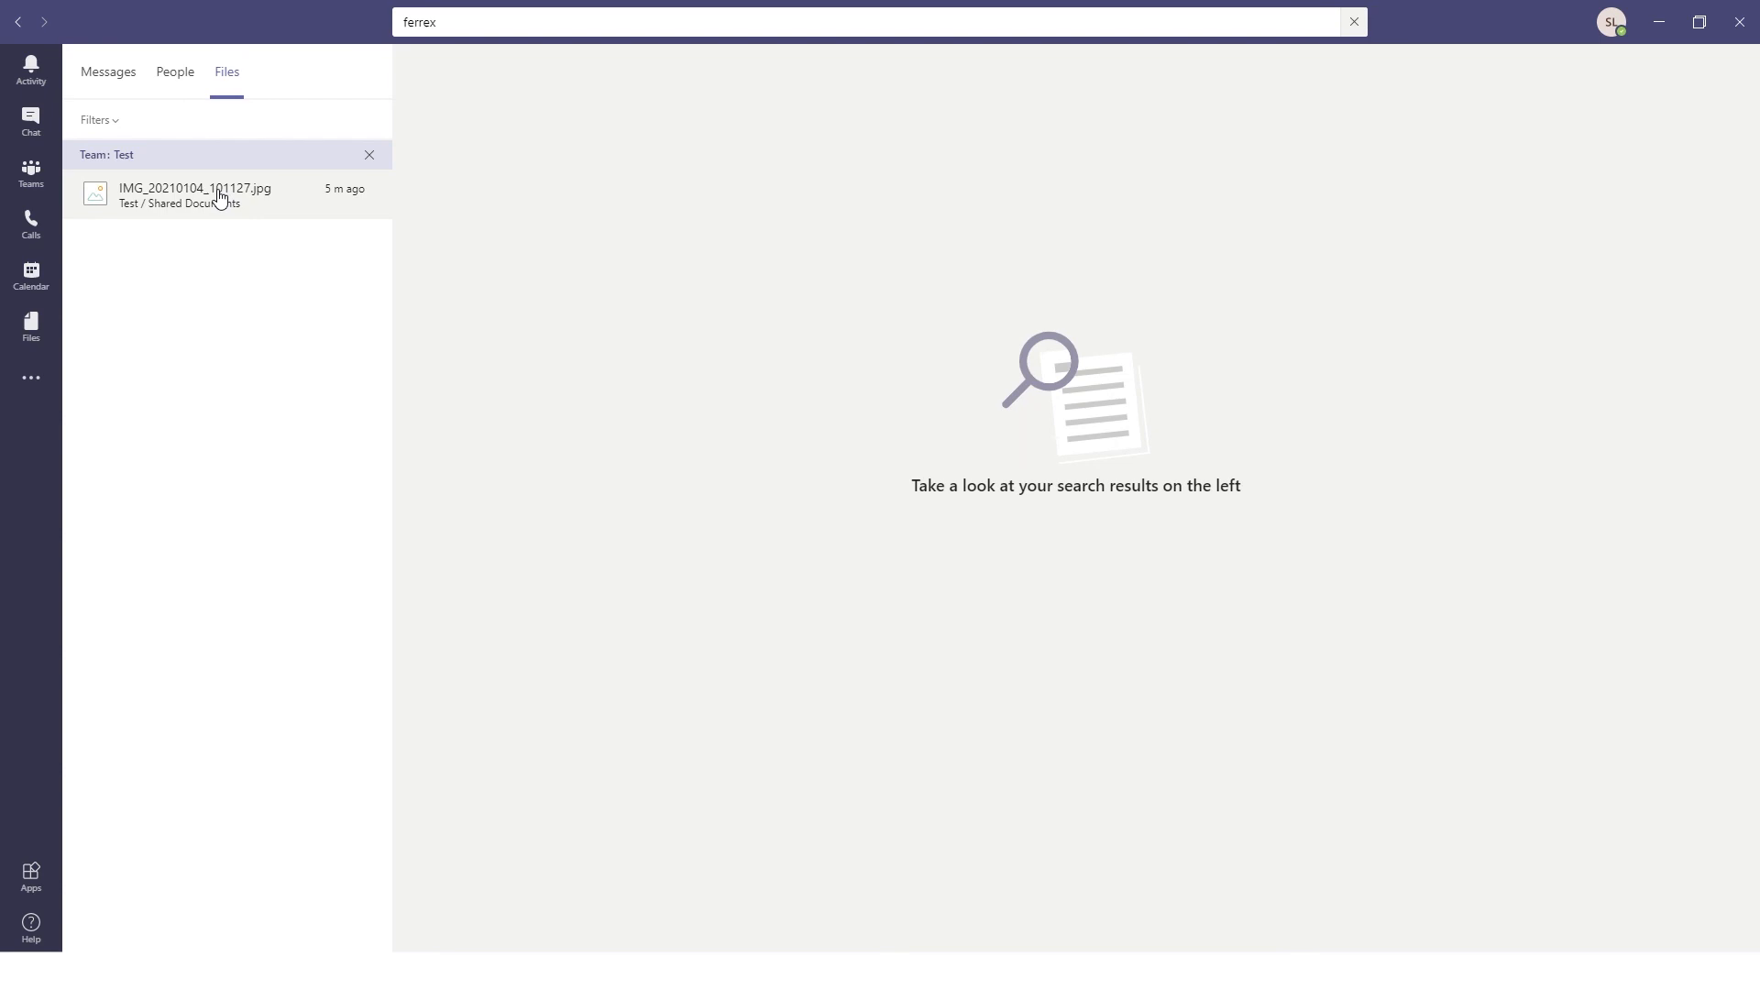
- Open IMG_20210104_101127.jpg from the ferrex results, showing the FERREX branding
click(196, 195)
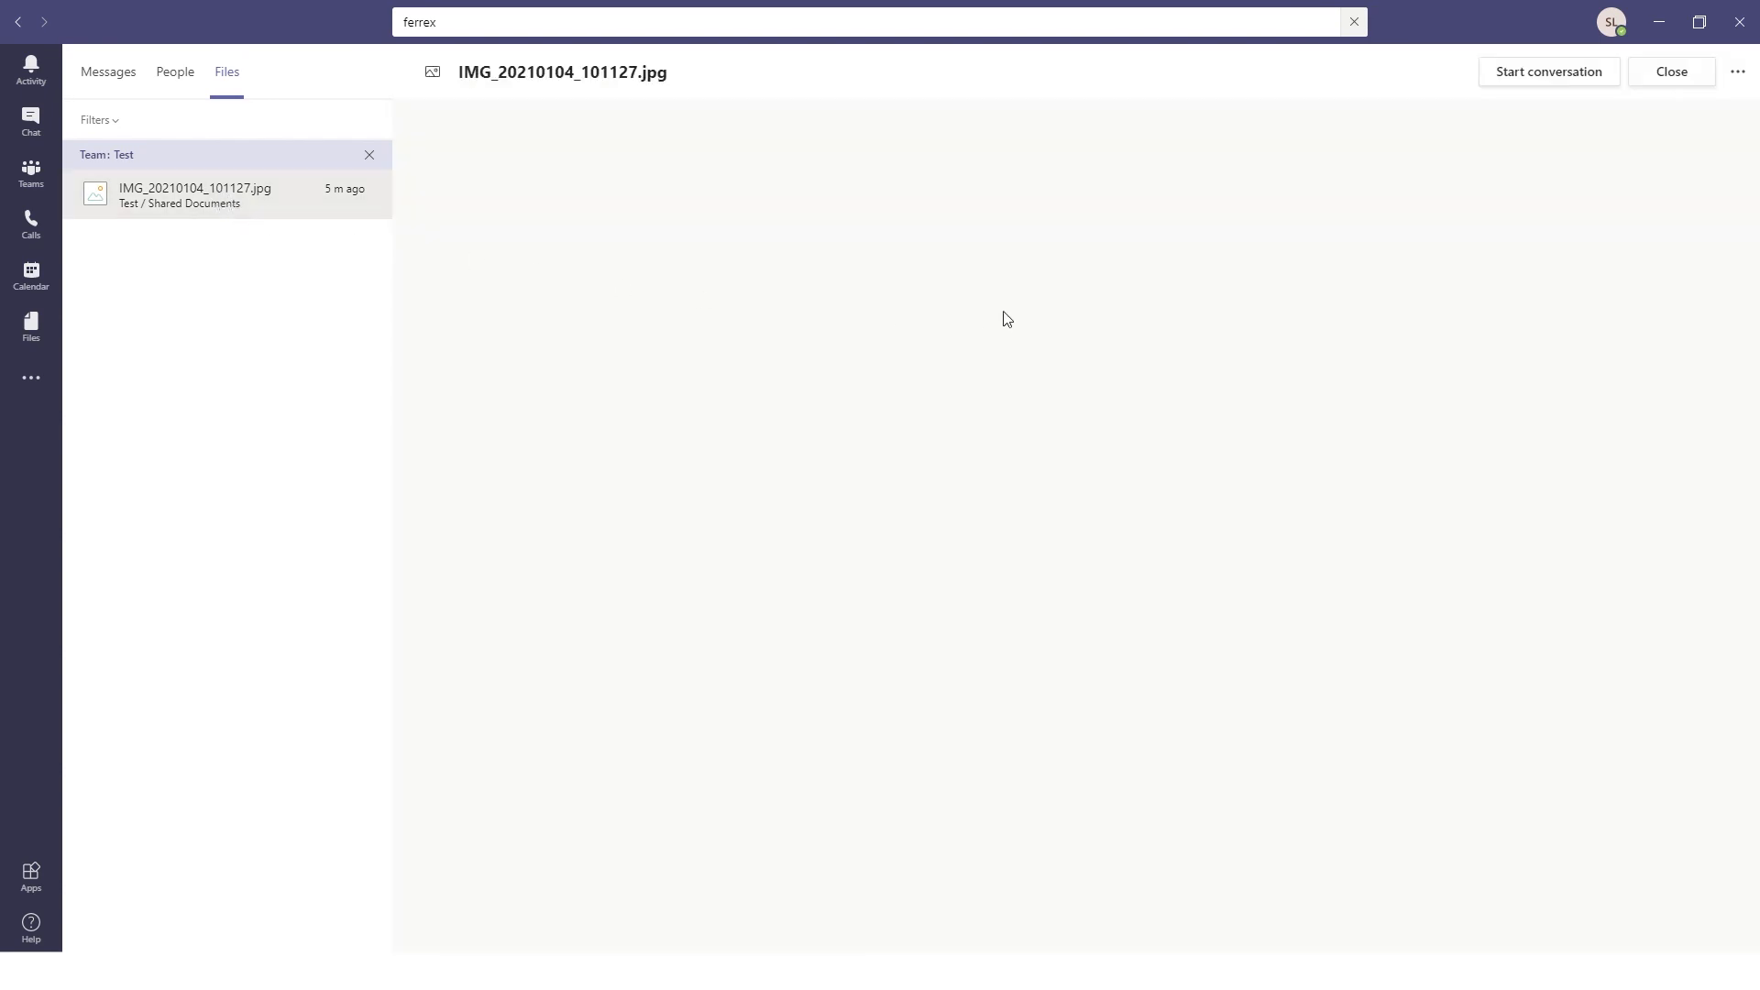
click(196, 195)
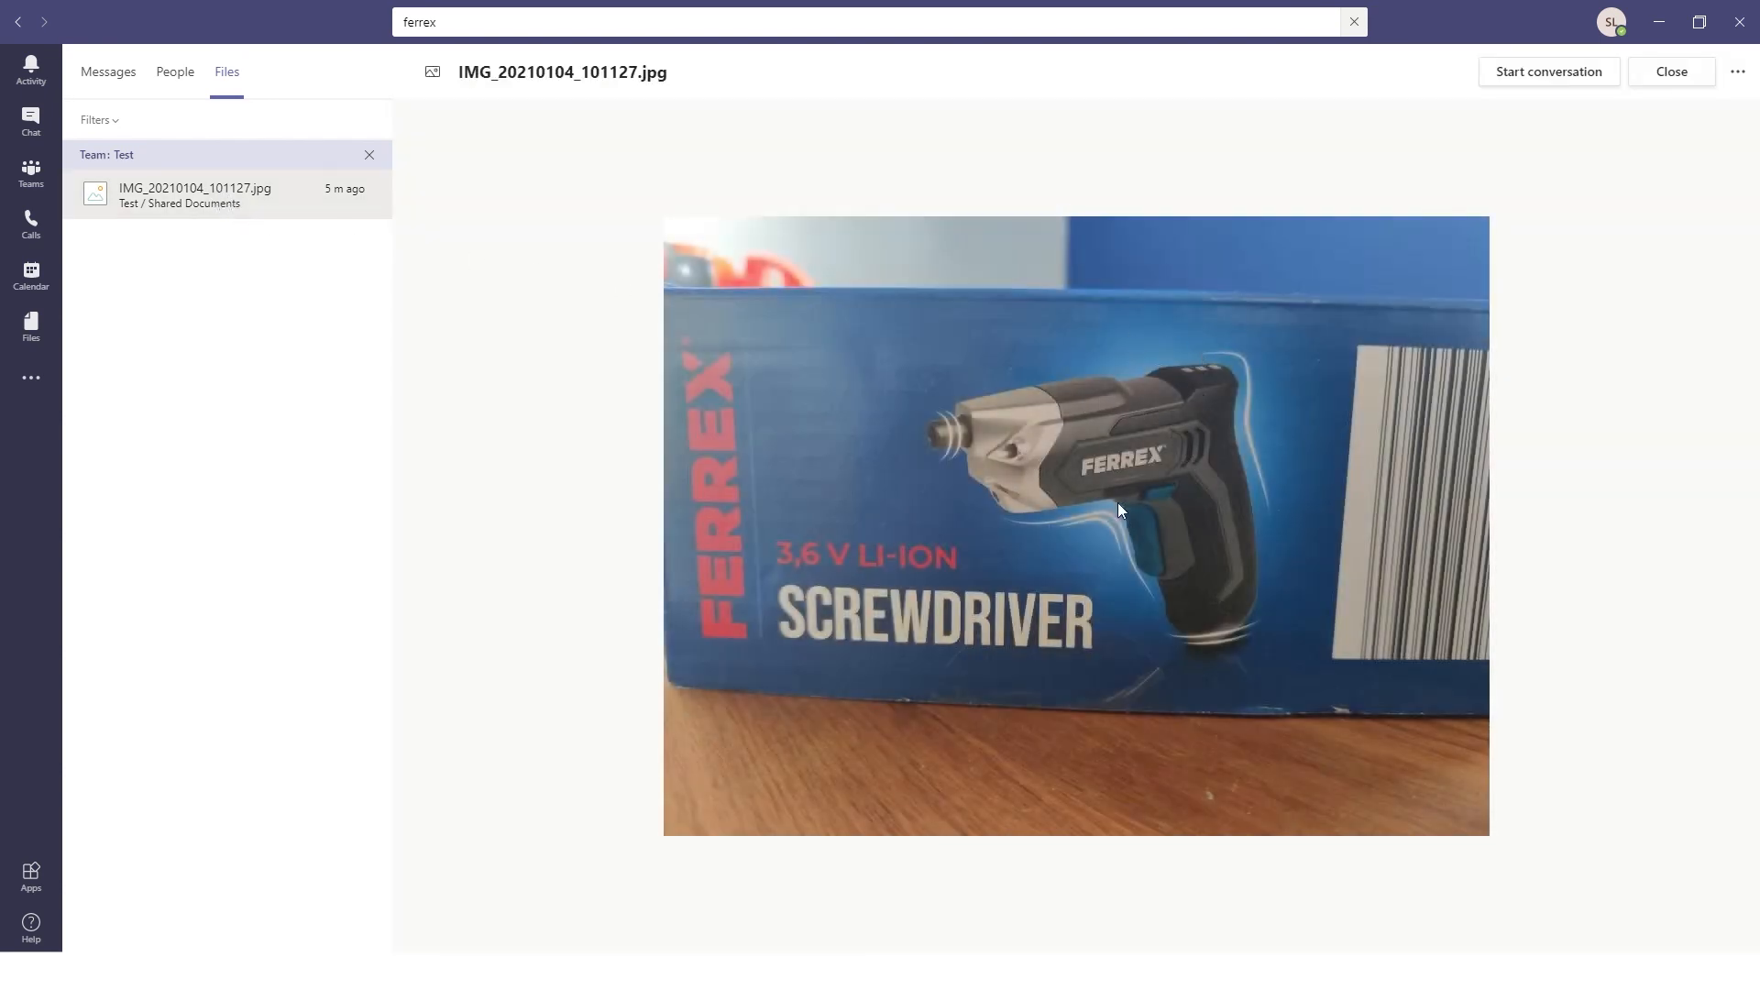